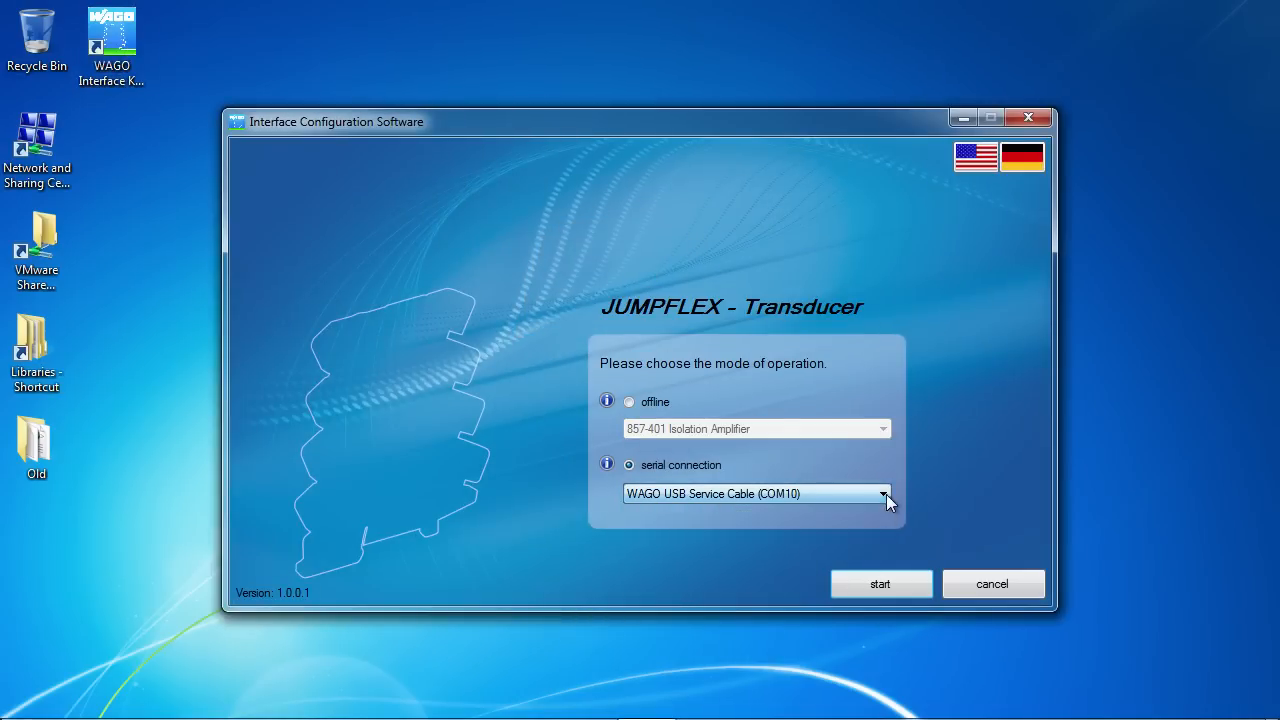
- Connect to the 857-552 transducer via the WAGO USB Service Cable on COM10
{"action": "left_click", "coordinate": [880, 584]}
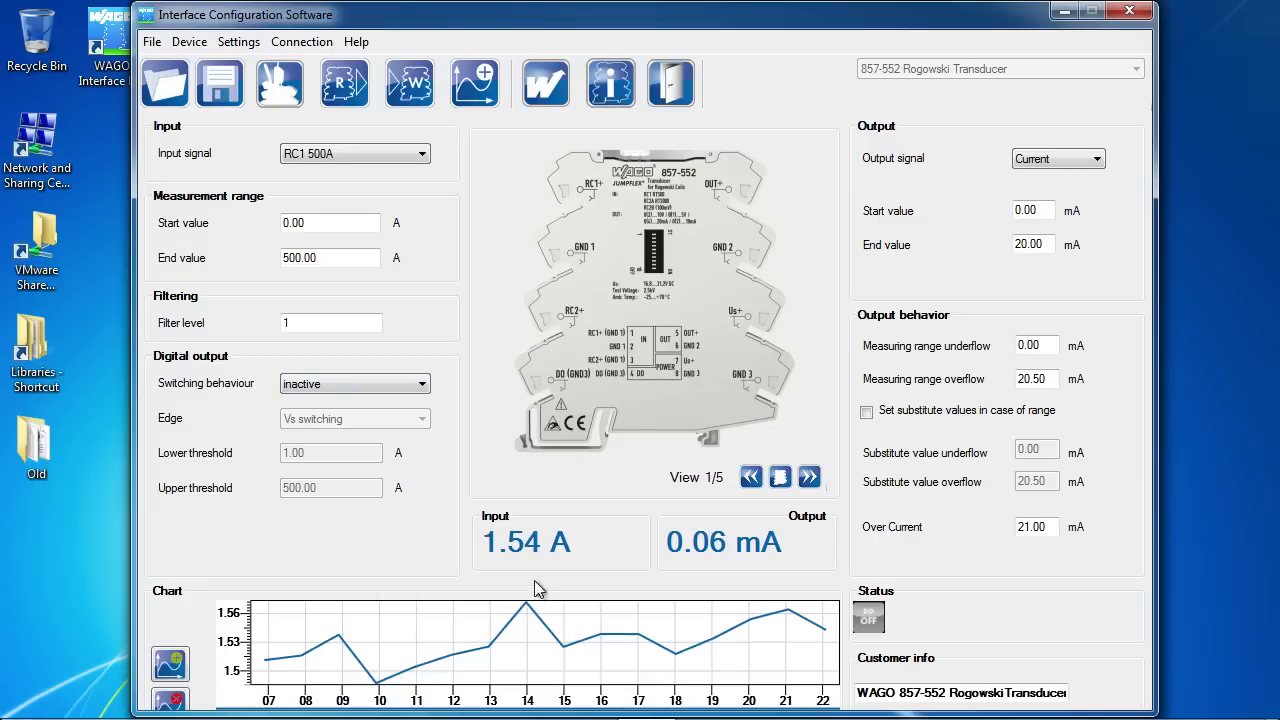
{"action": "left_click", "coordinate": [808, 477]}
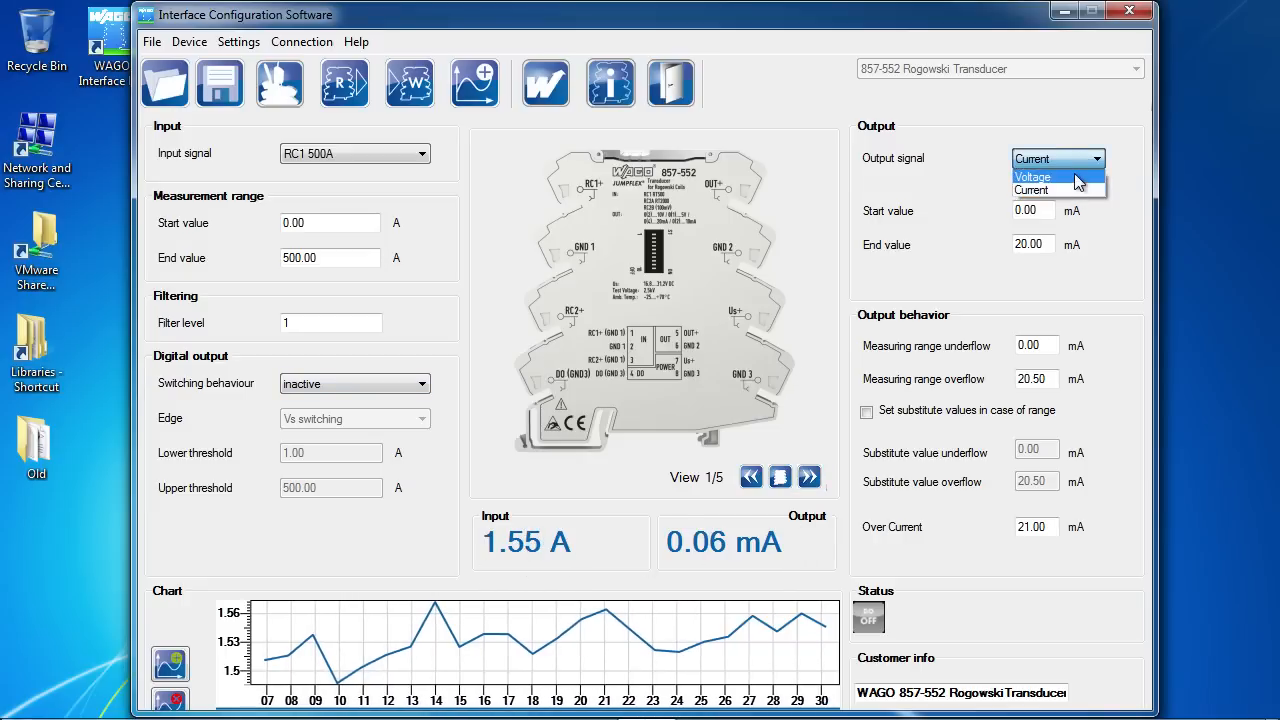
{"action": "left_click", "coordinate": [1033, 176]}
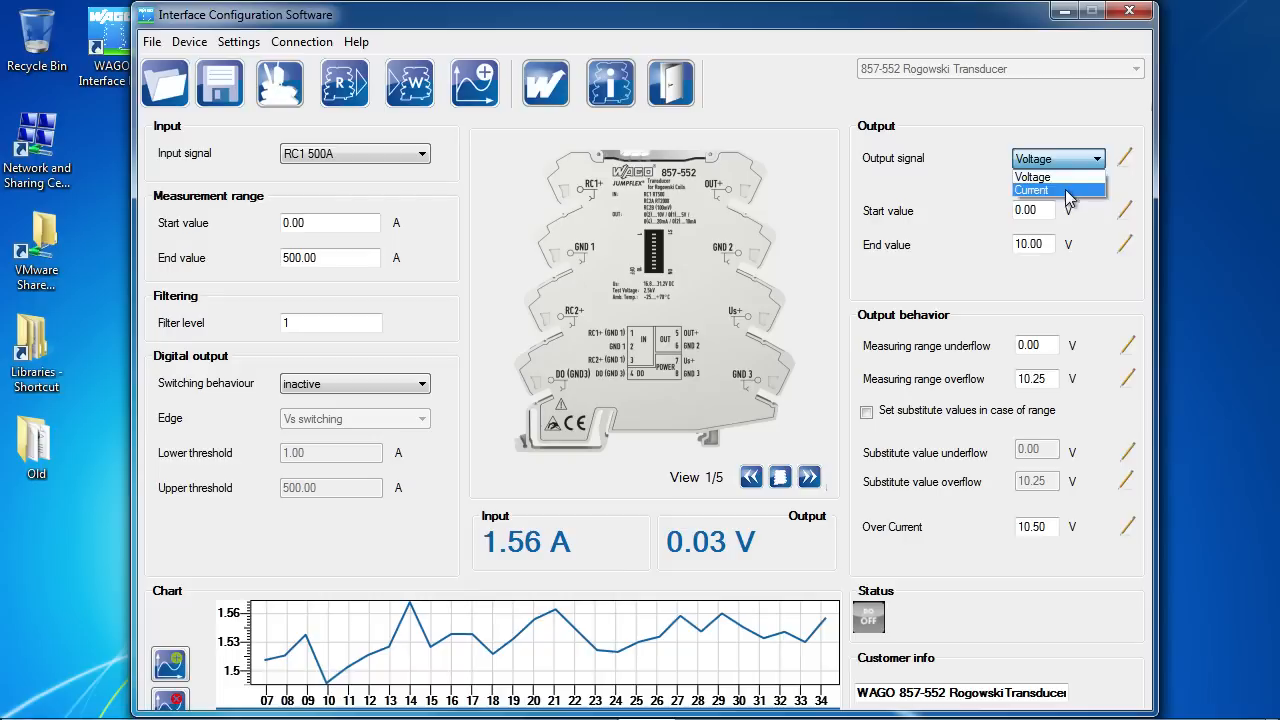
{"action": "left_click", "coordinate": [1032, 190]}
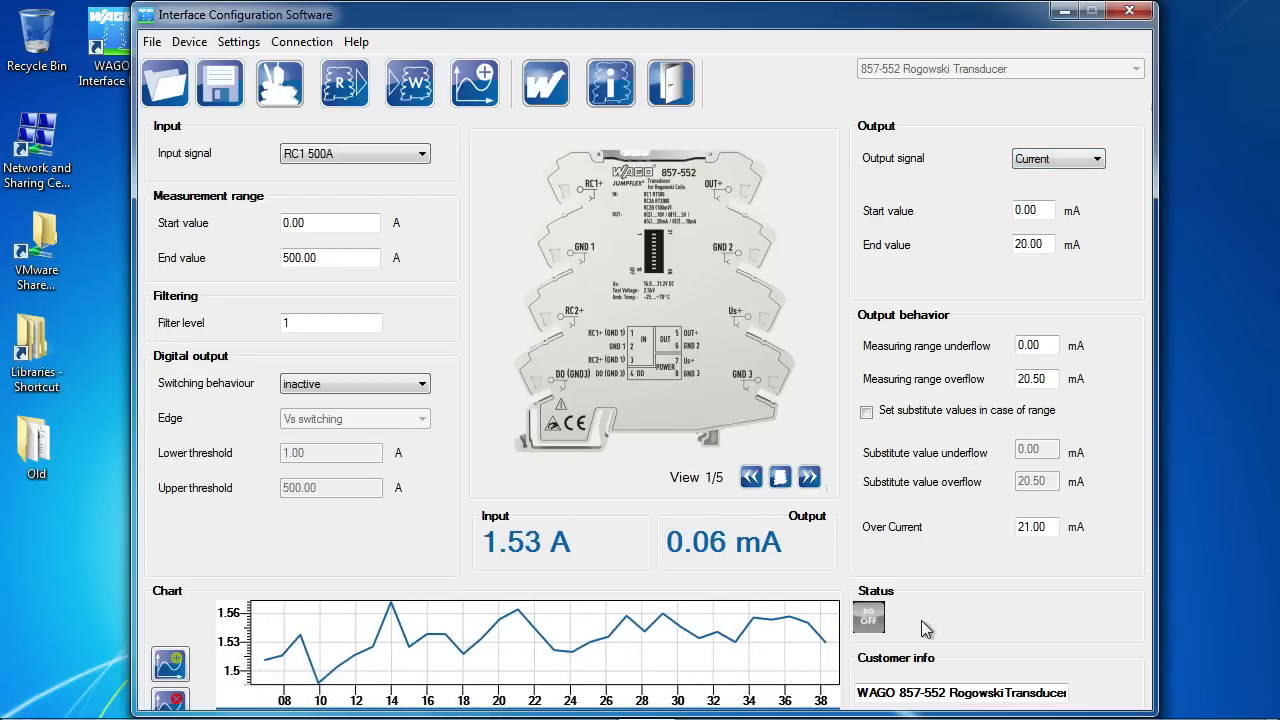
{"action": "left_click", "coordinate": [808, 477]}
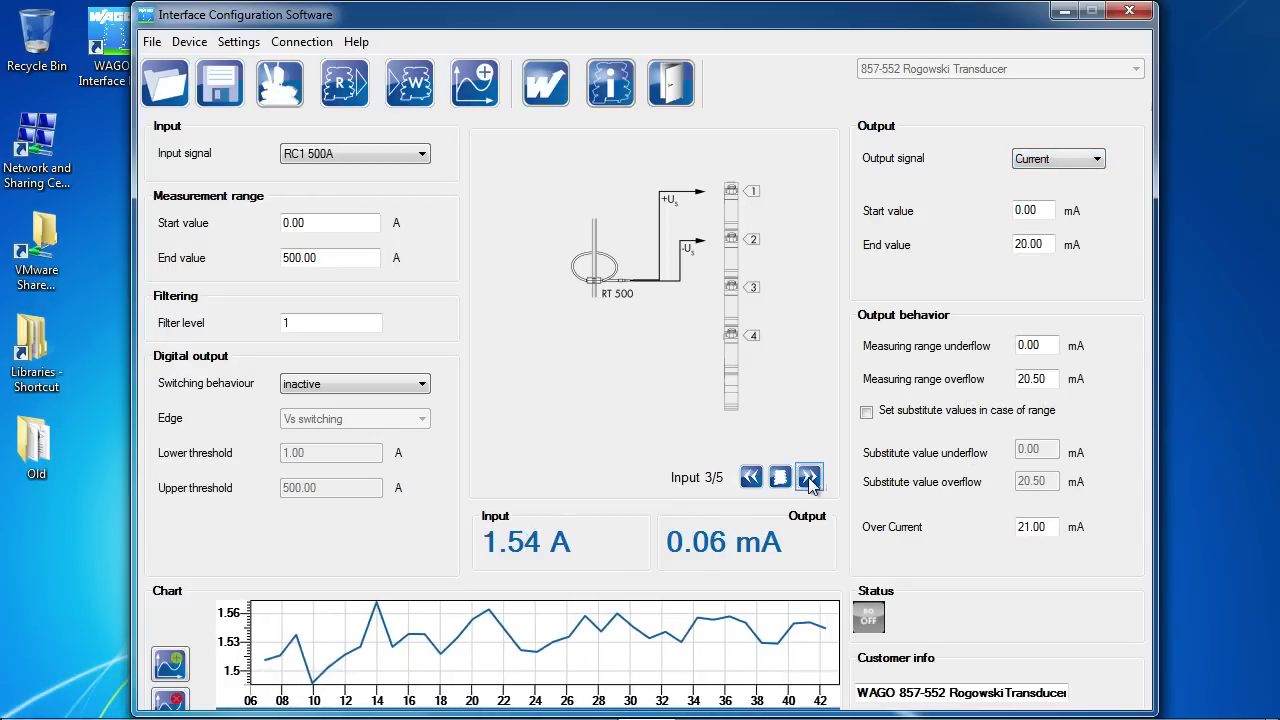
{"action": "left_click", "coordinate": [809, 477]}
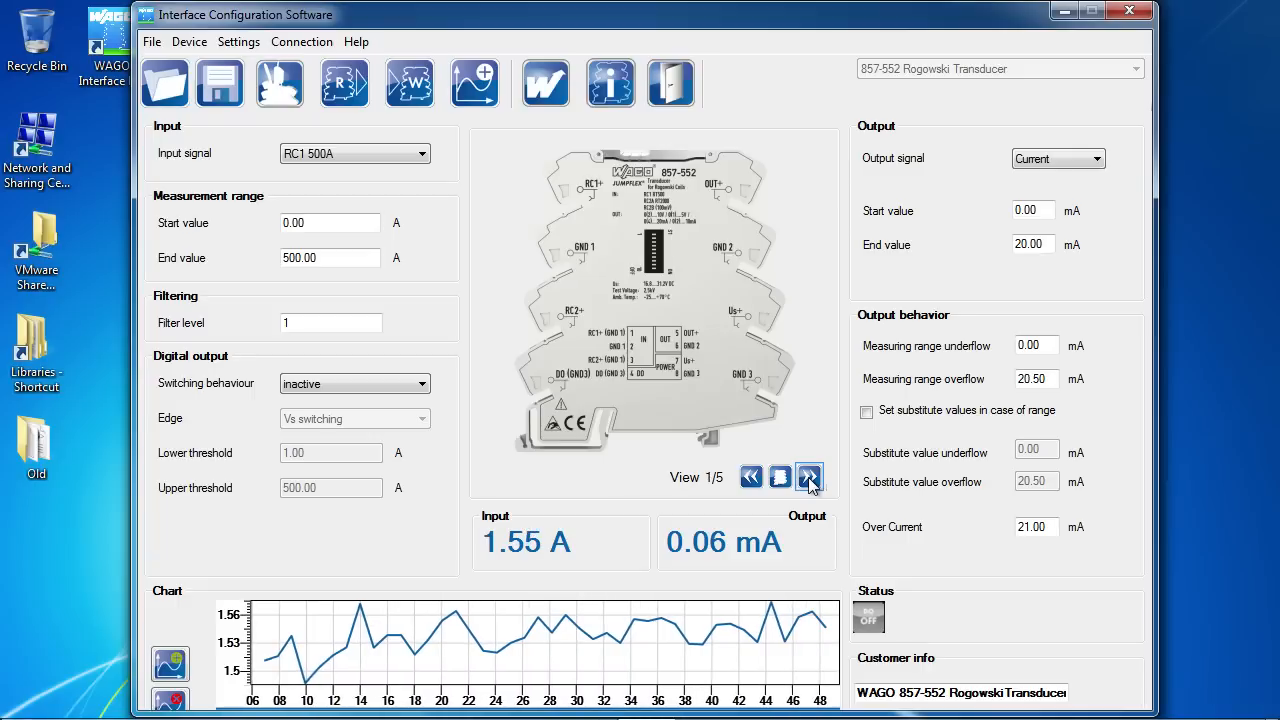
{"action": "mouse_move", "coordinate": [408, 83]}
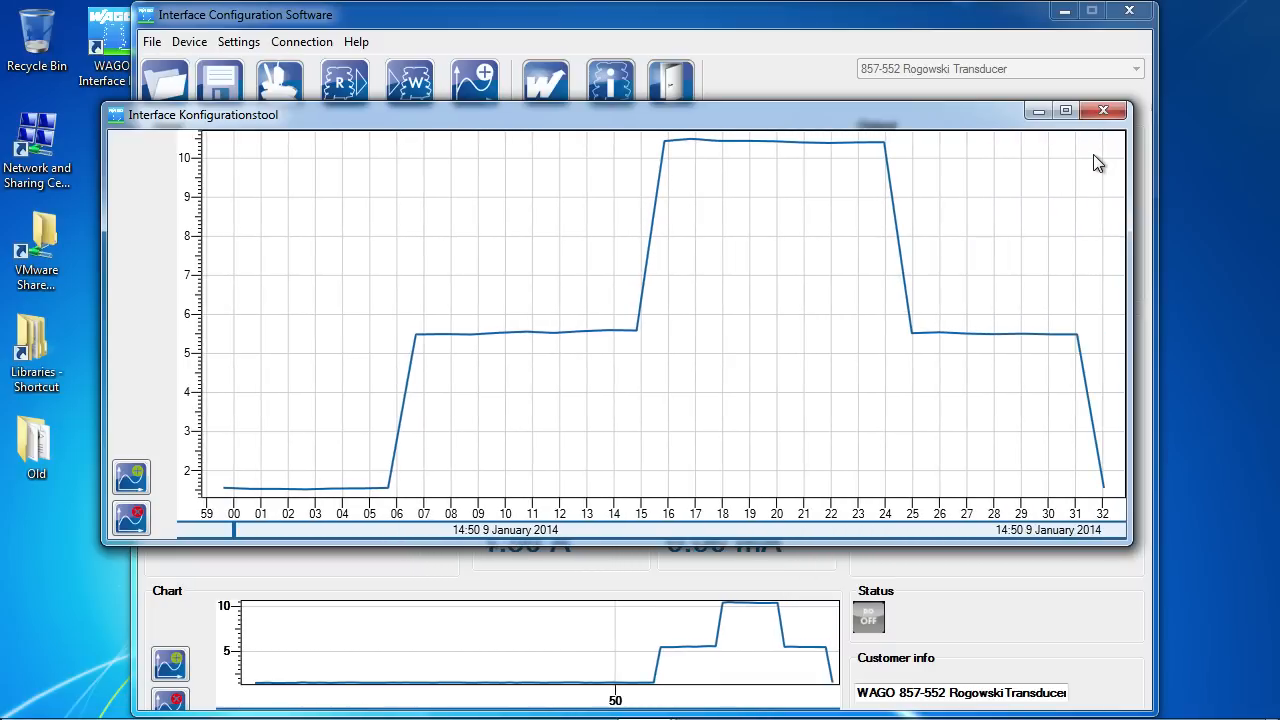
{"action": "left_click", "coordinate": [1104, 110]}
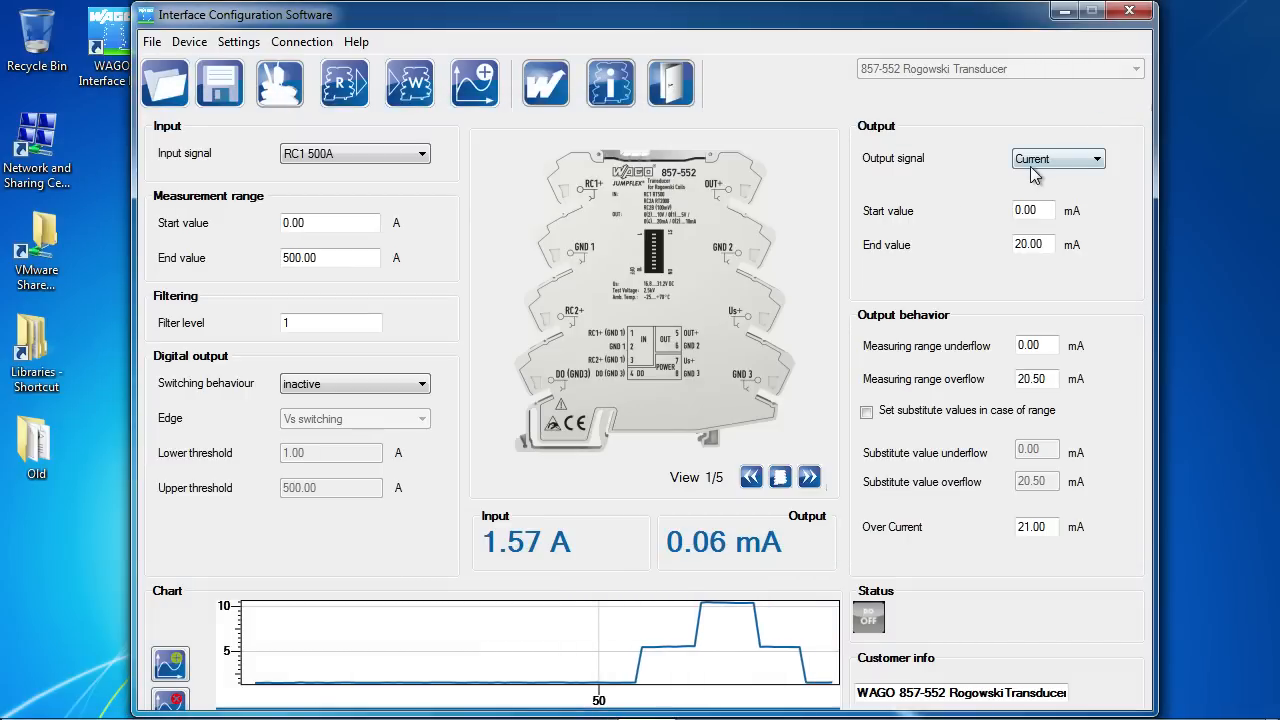